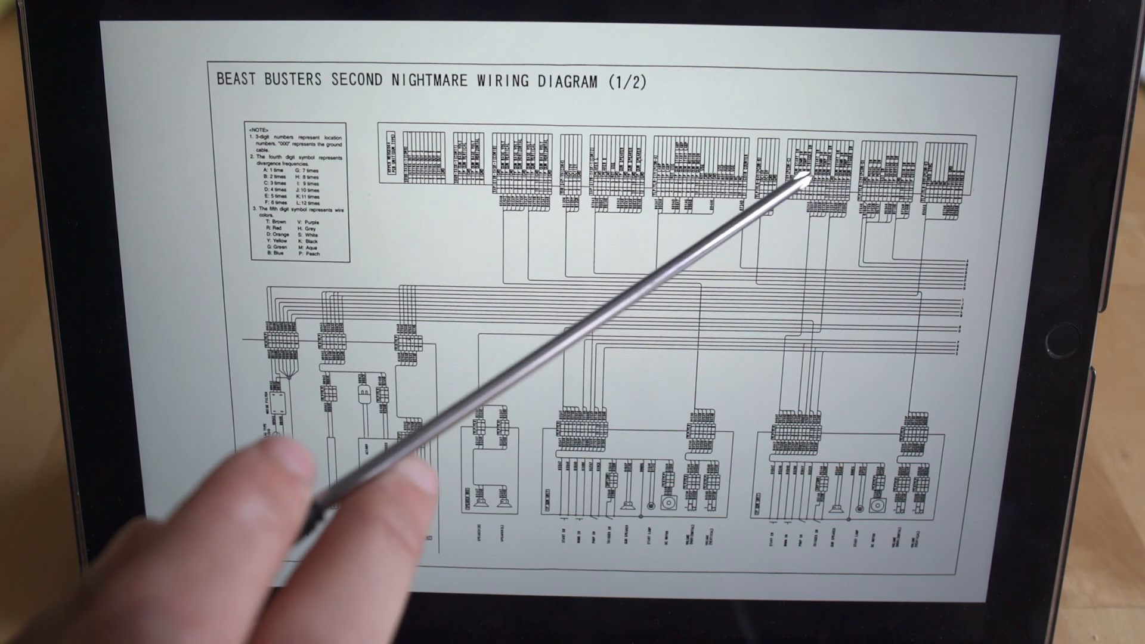
mouse_move(792, 482)
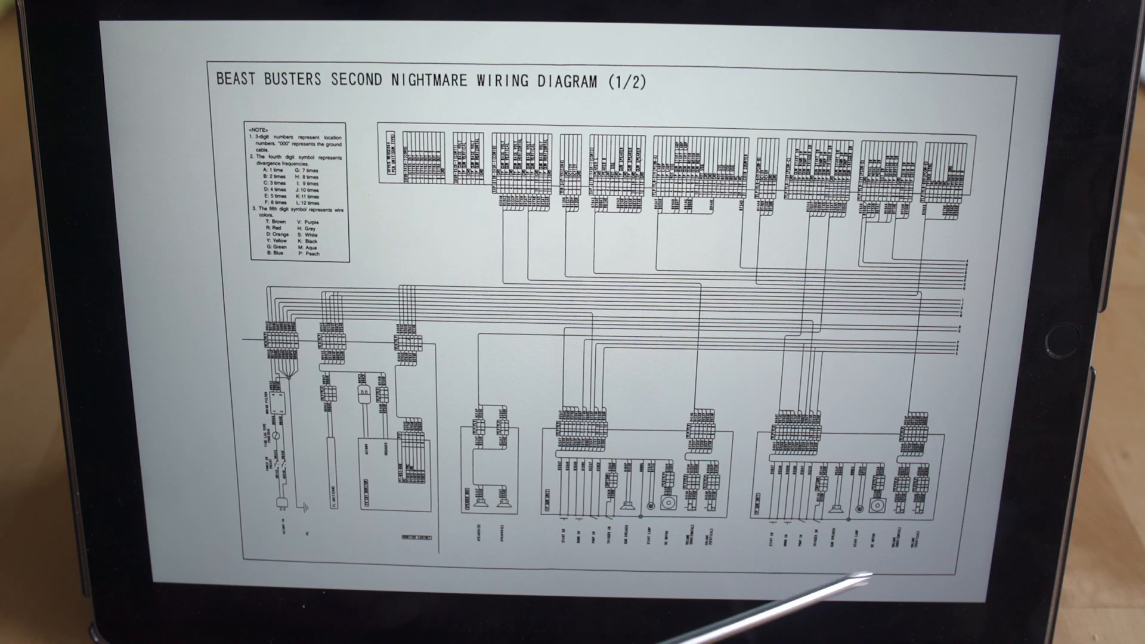
mouse_move(818, 578)
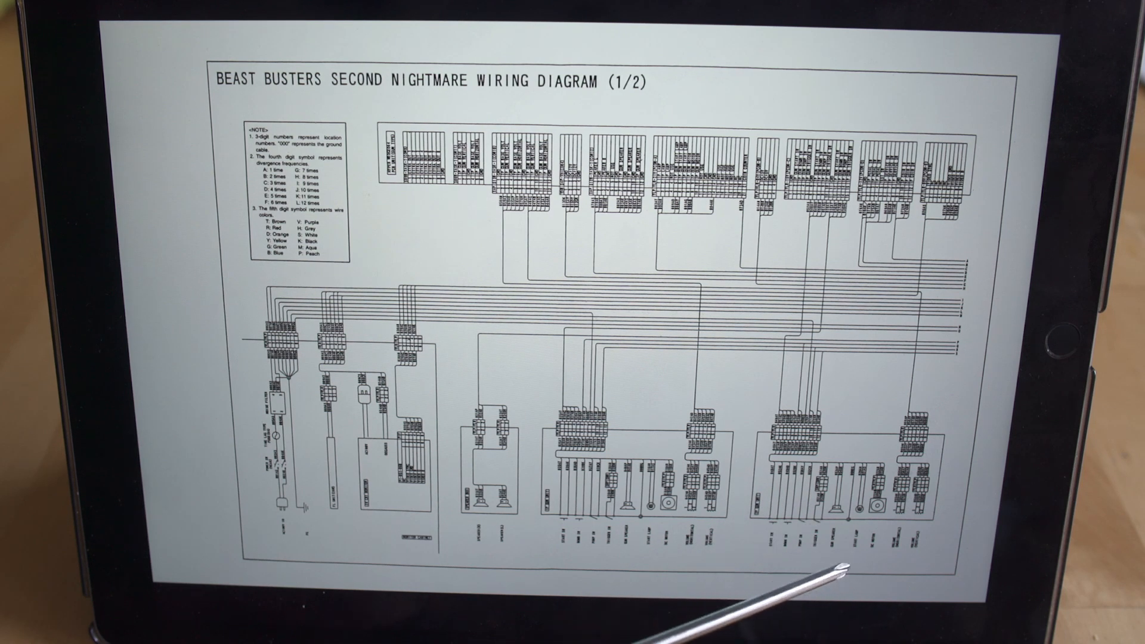